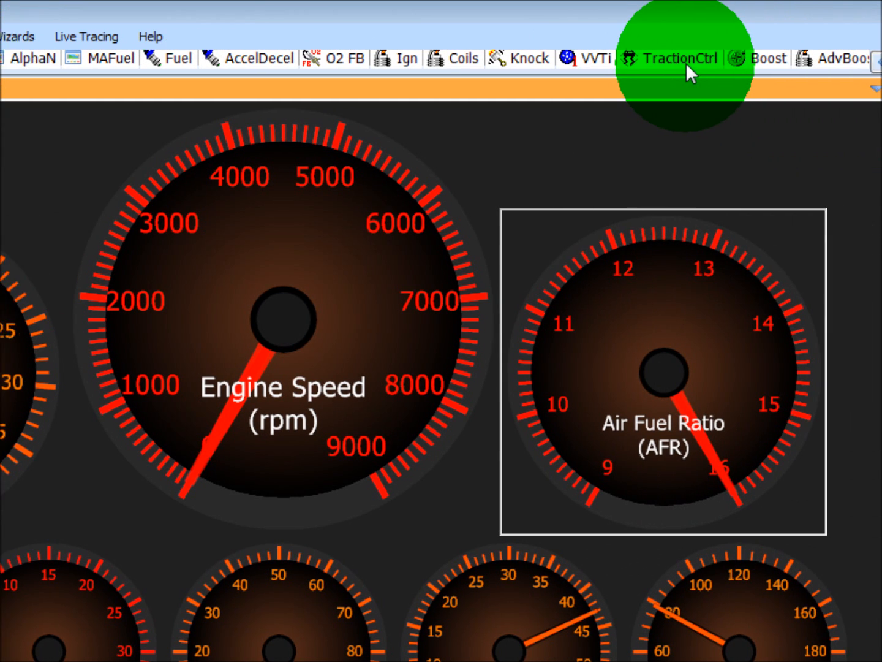
Switch to the TractionCtrl workspace showing the per-gear ignition and fuel cut trip tables.
{"action": "left_click", "coordinate": [673, 59]}
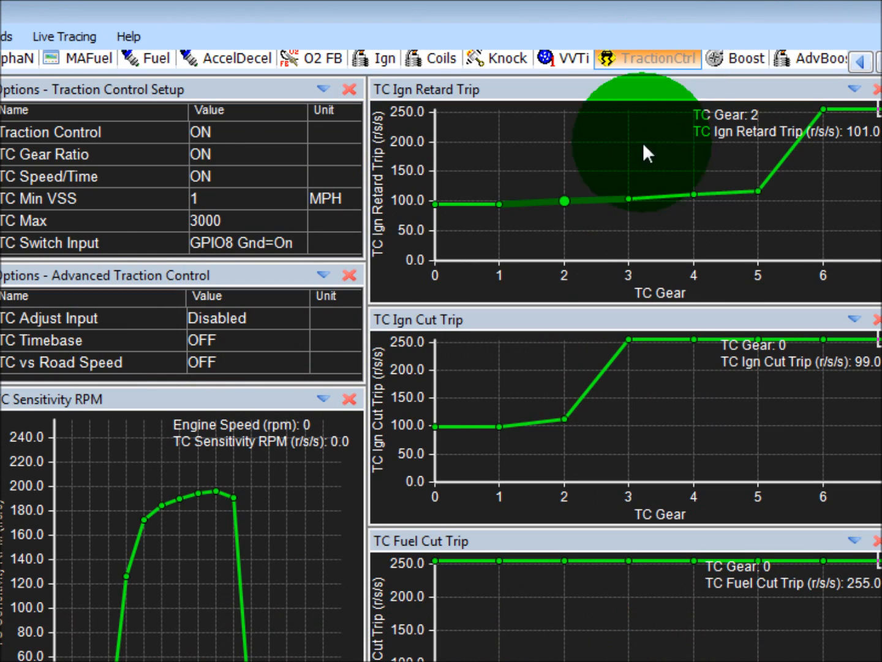
{"action": "mouse_move", "coordinate": [631, 205]}
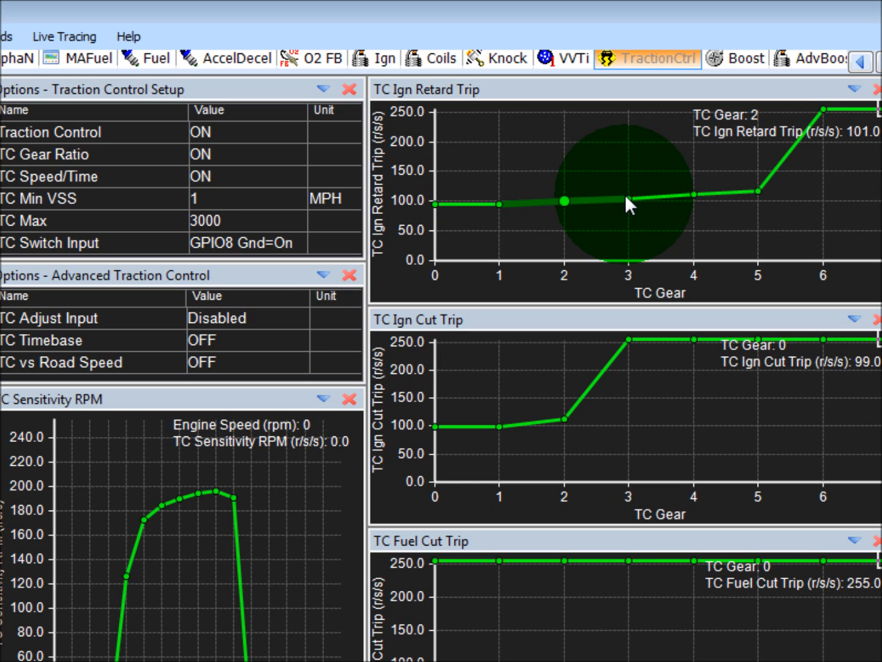
{"action": "mouse_move", "coordinate": [573, 380]}
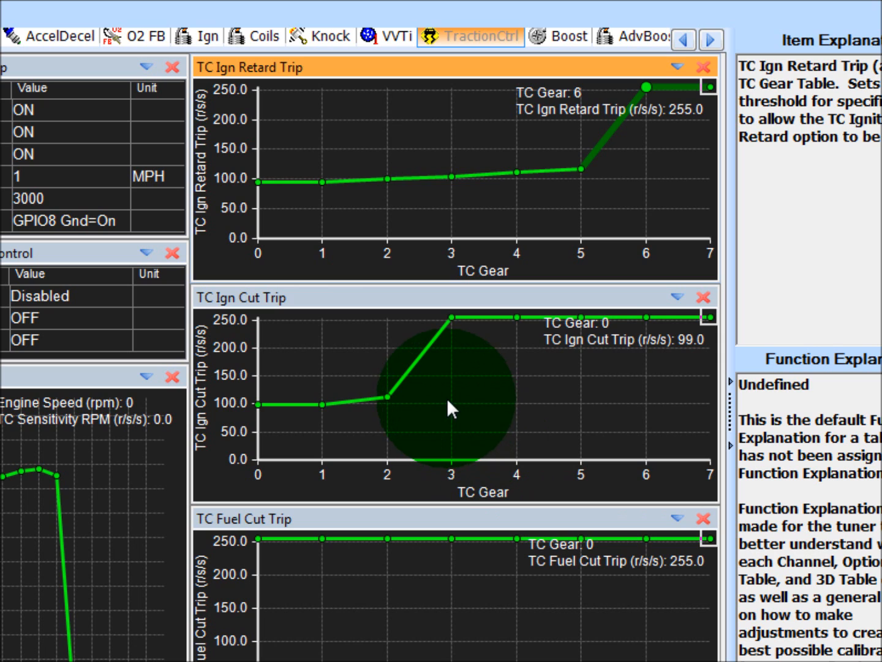
{"action": "mouse_move", "coordinate": [576, 402]}
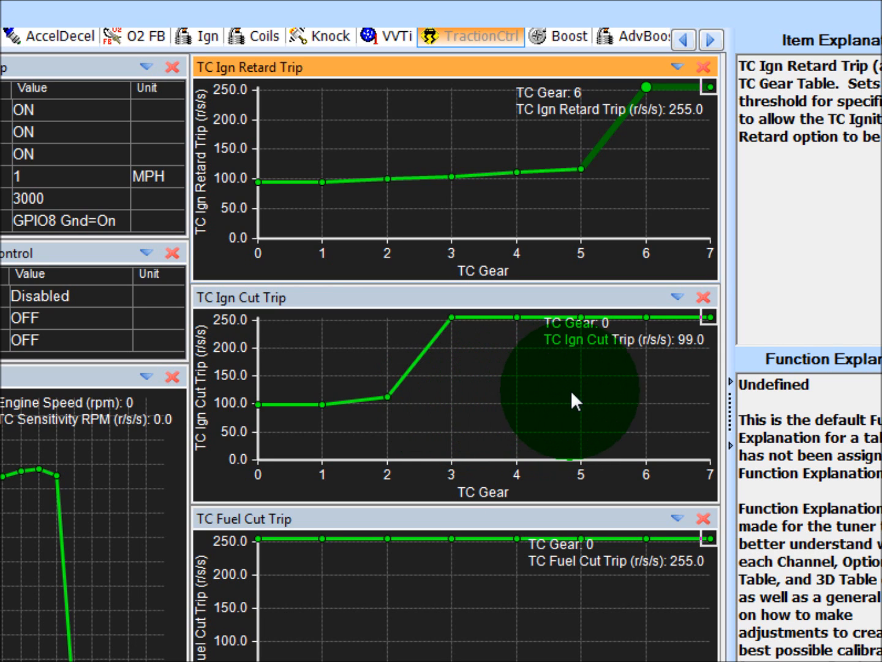
Scroll down to the Traction Control Methods options and TC Sensitivity RPM graph.
{"action": "scroll", "scroll_direction": "down", "scroll_amount": 3}
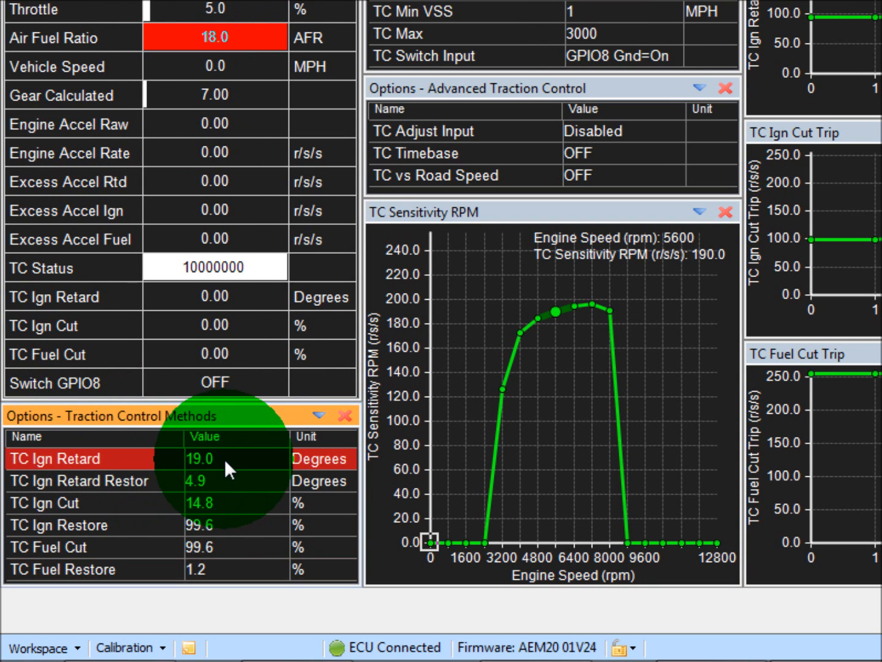
{"action": "left_click", "coordinate": [92, 503]}
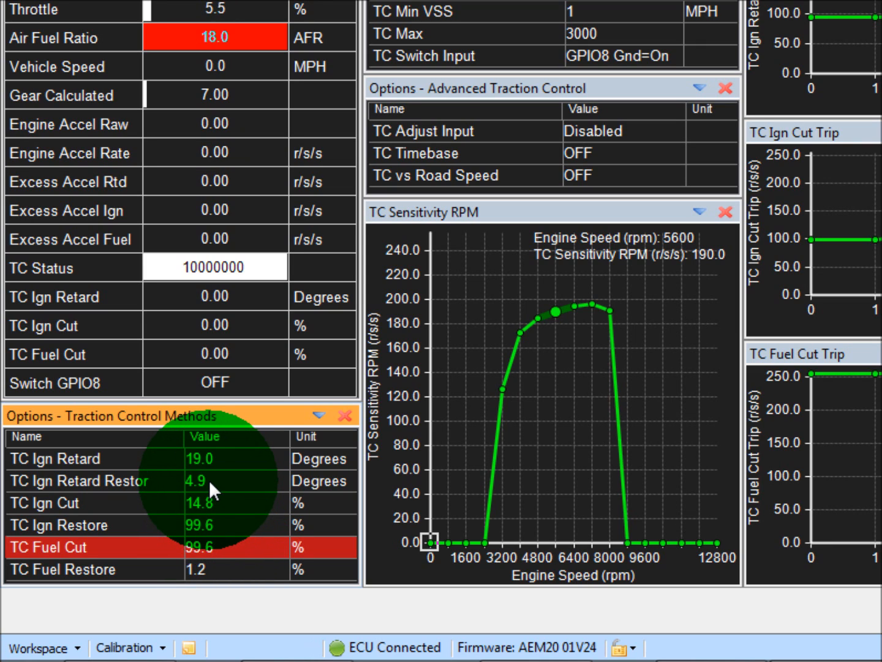
{"action": "left_click", "coordinate": [79, 481]}
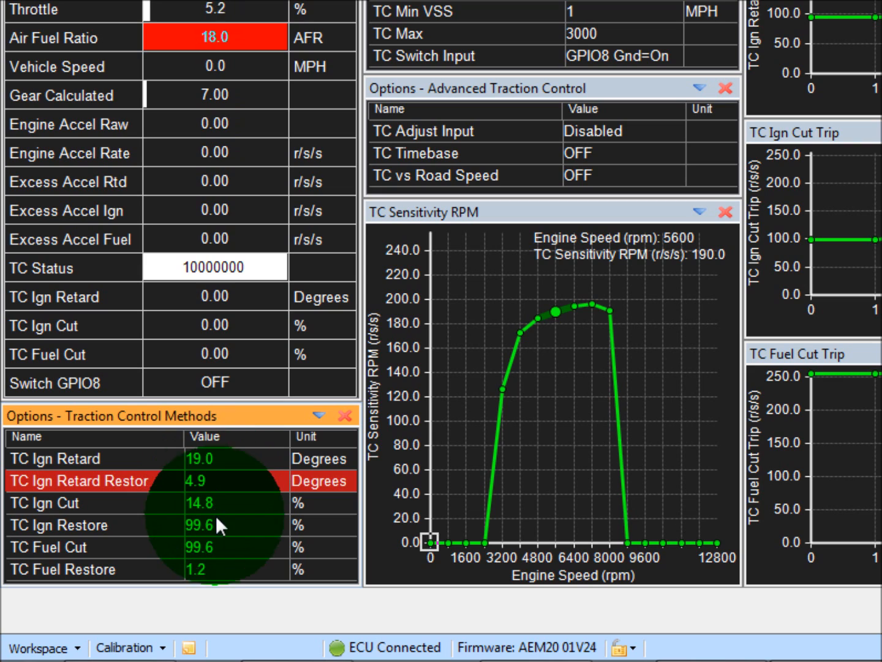
{"action": "left_click", "coordinate": [224, 546]}
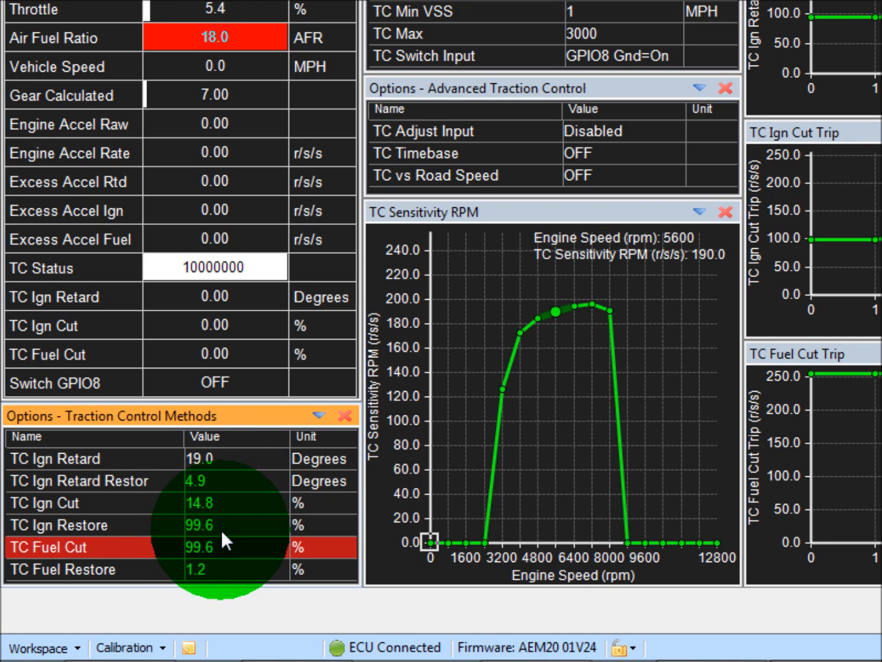